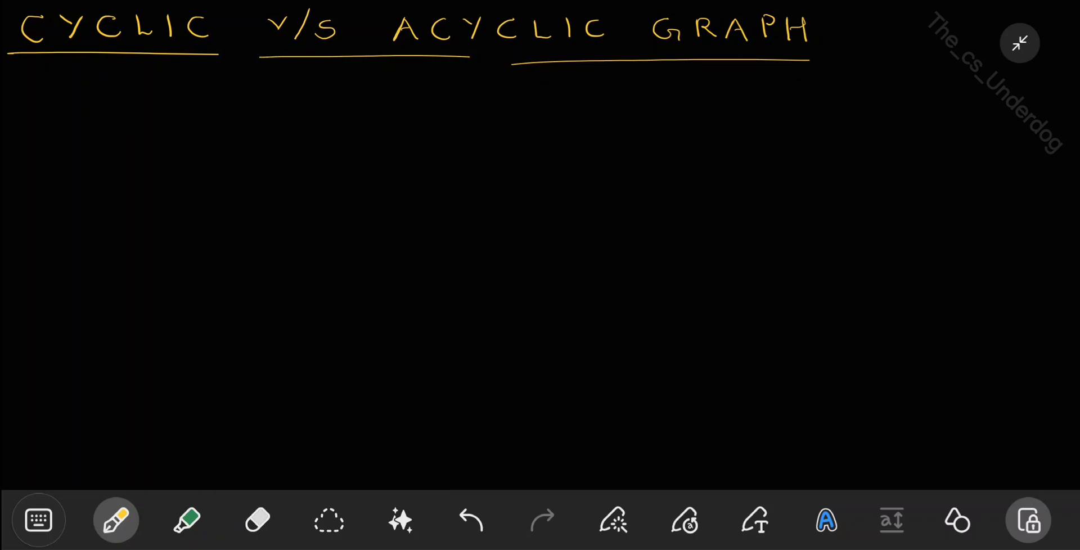
- Sketch a mark and circle under the title, then a diamond on the left and three vertex dots across the top
{"action": "left_click_drag", "start_coordinate": [234, 130], "coordinate": [317, 193]}
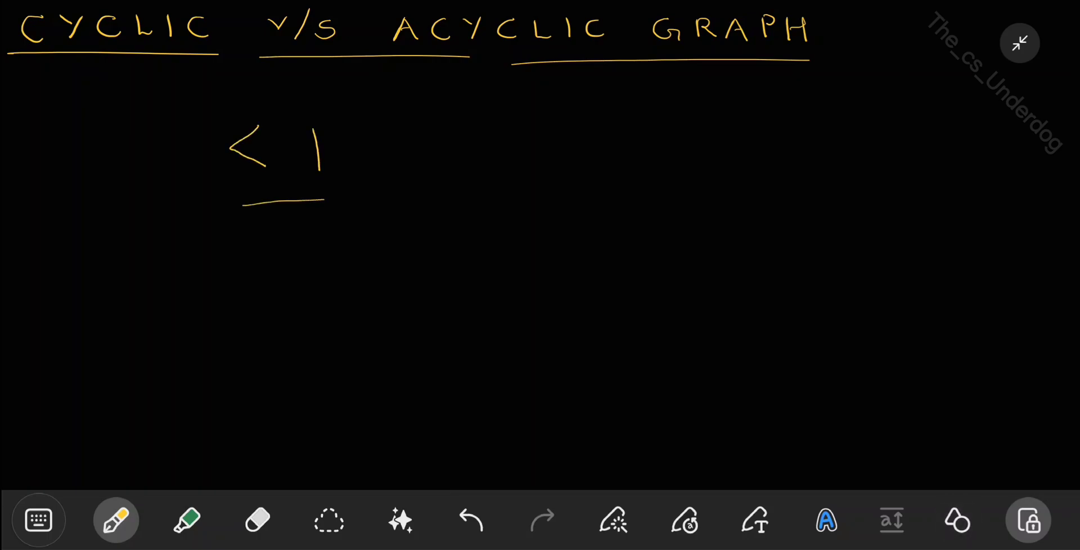
{"action": "left_click_drag", "start_coordinate": [244, 214], "coordinate": [321, 211]}
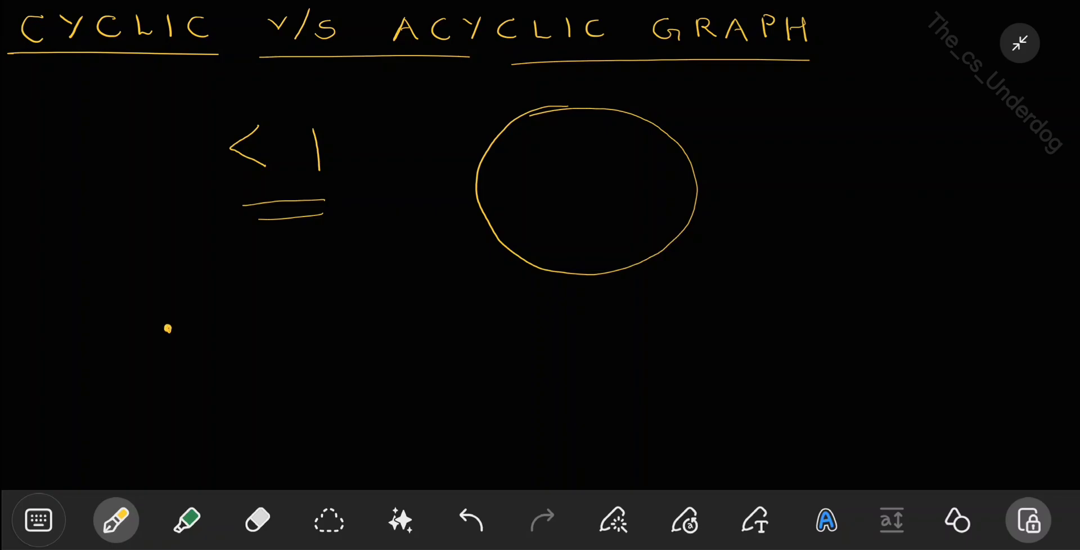
{"action": "left_click_drag", "start_coordinate": [166, 330], "coordinate": [263, 426]}
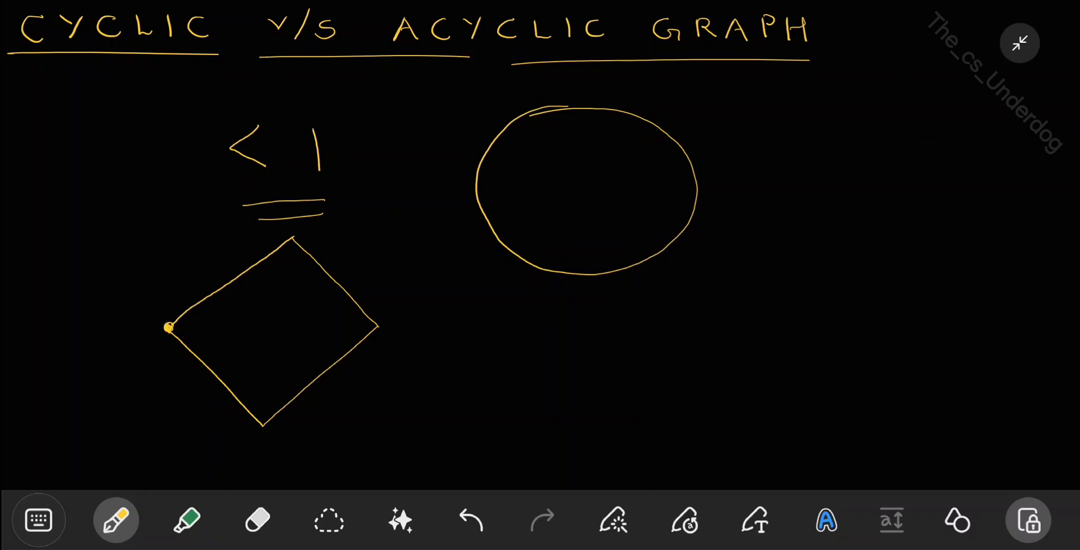
{"action": "left_click_drag", "start_coordinate": [311, 448], "coordinate": [396, 409]}
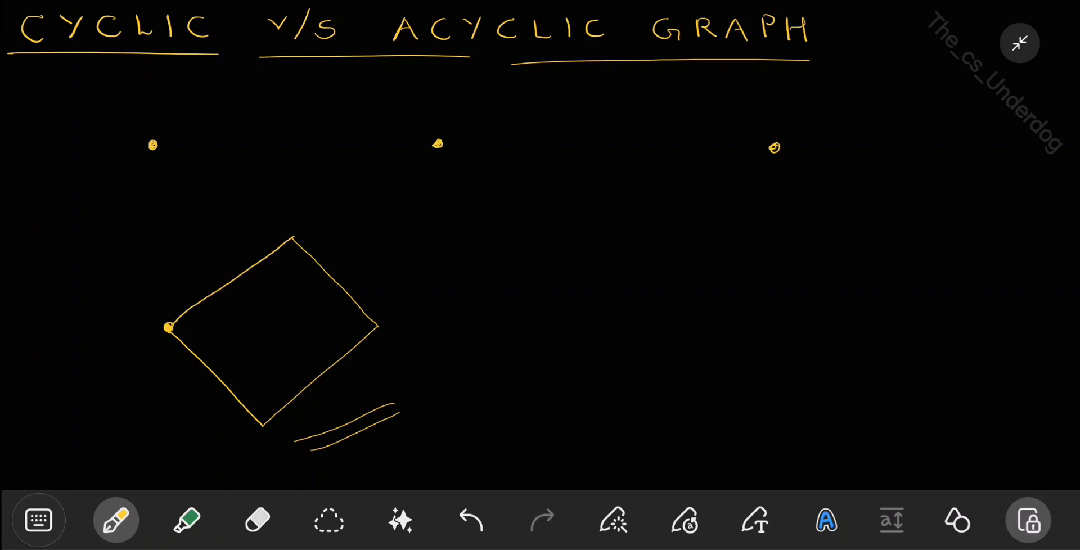
- Join the three top dots with one edge, then erase every sketch below the underlined title
{"action": "left_click_drag", "start_coordinate": [153, 145], "coordinate": [438, 144]}
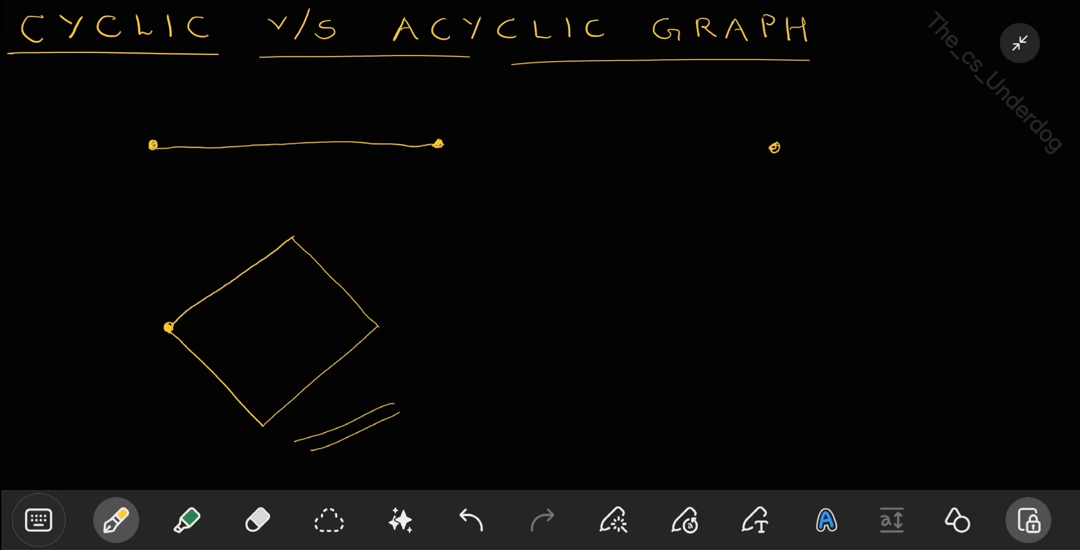
{"action": "left_click_drag", "start_coordinate": [440, 145], "coordinate": [775, 146]}
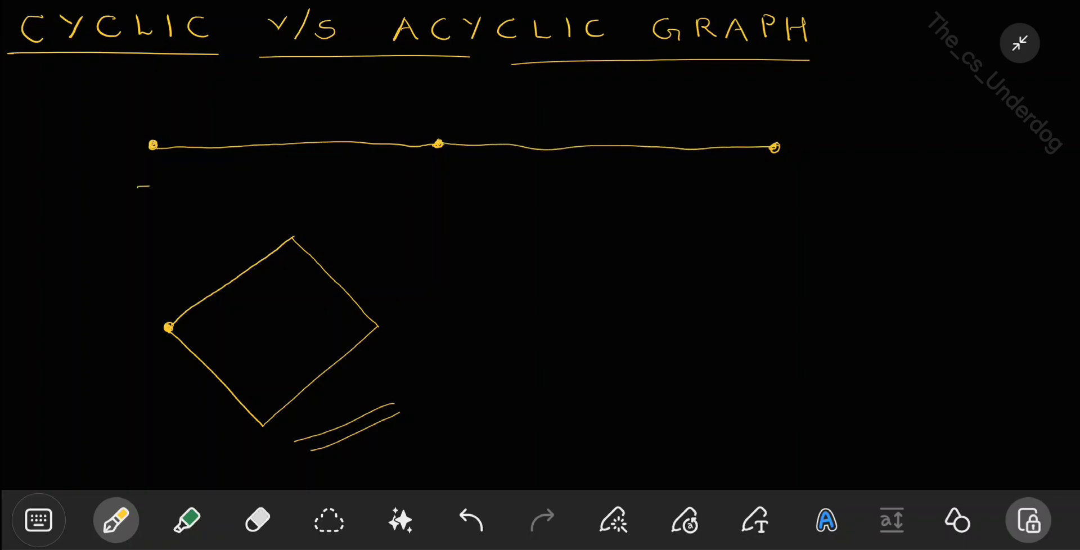
{"action": "left_click_drag", "start_coordinate": [145, 189], "coordinate": [324, 188]}
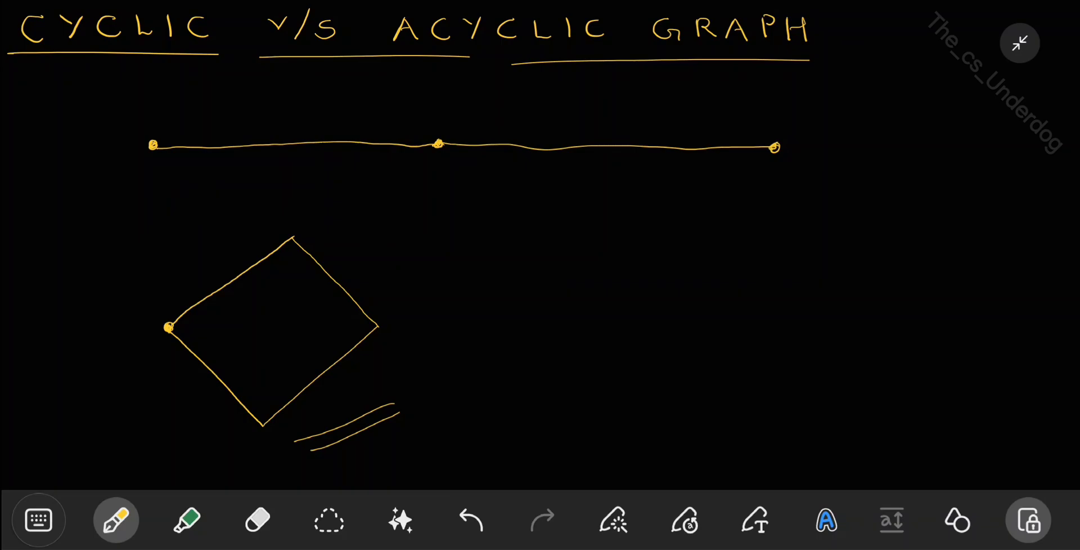
{"action": "left_click_drag", "start_coordinate": [502, 204], "coordinate": [533, 230]}
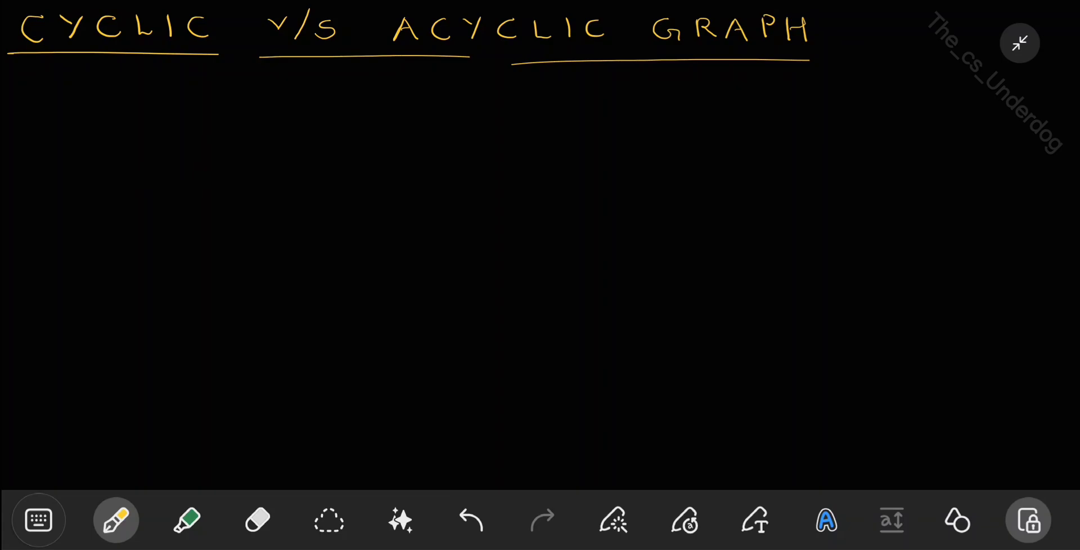
- Draw vertices and edges forming two triangles that share the middle vertex
{"action": "left_click_drag", "start_coordinate": [162, 241], "coordinate": [168, 237]}
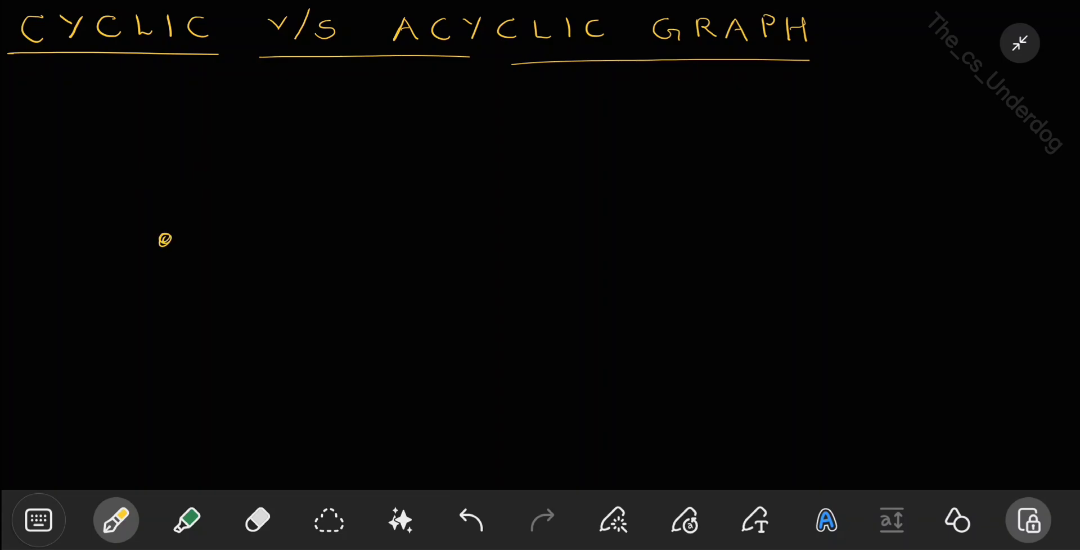
{"action": "left_click_drag", "start_coordinate": [164, 239], "coordinate": [285, 383]}
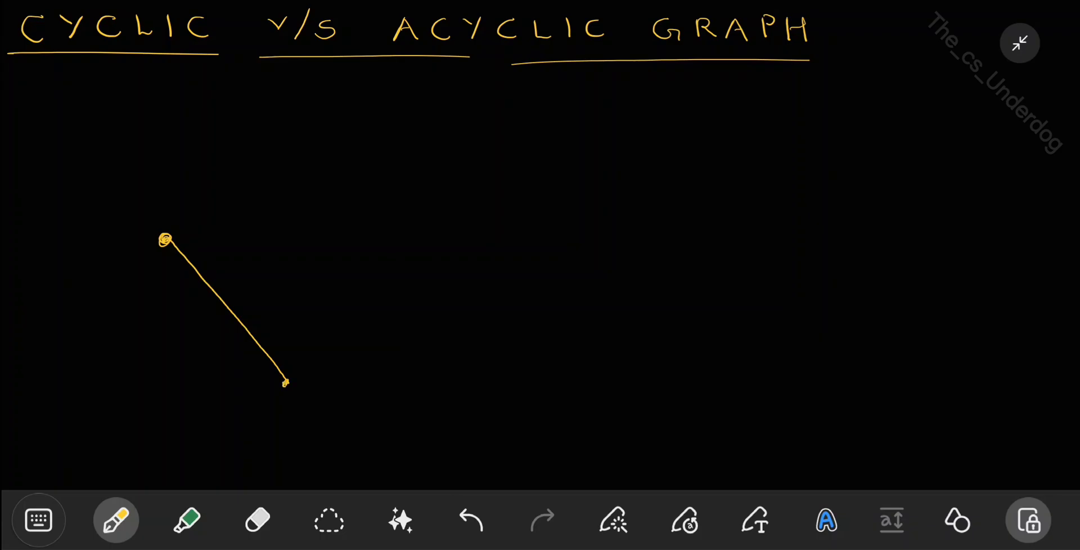
{"action": "left_click_drag", "start_coordinate": [286, 383], "coordinate": [407, 244]}
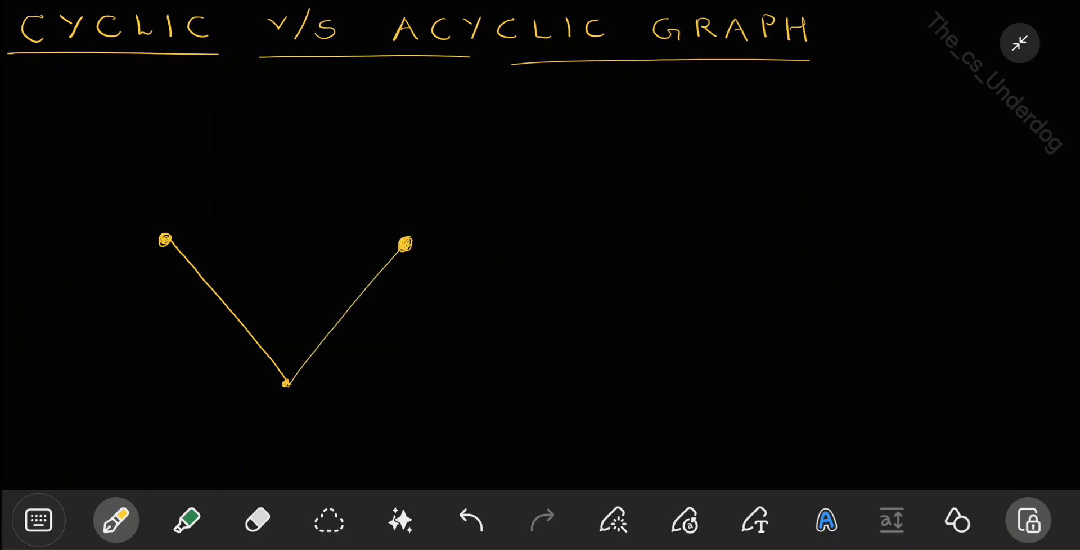
{"action": "left_click_drag", "start_coordinate": [405, 245], "coordinate": [410, 222]}
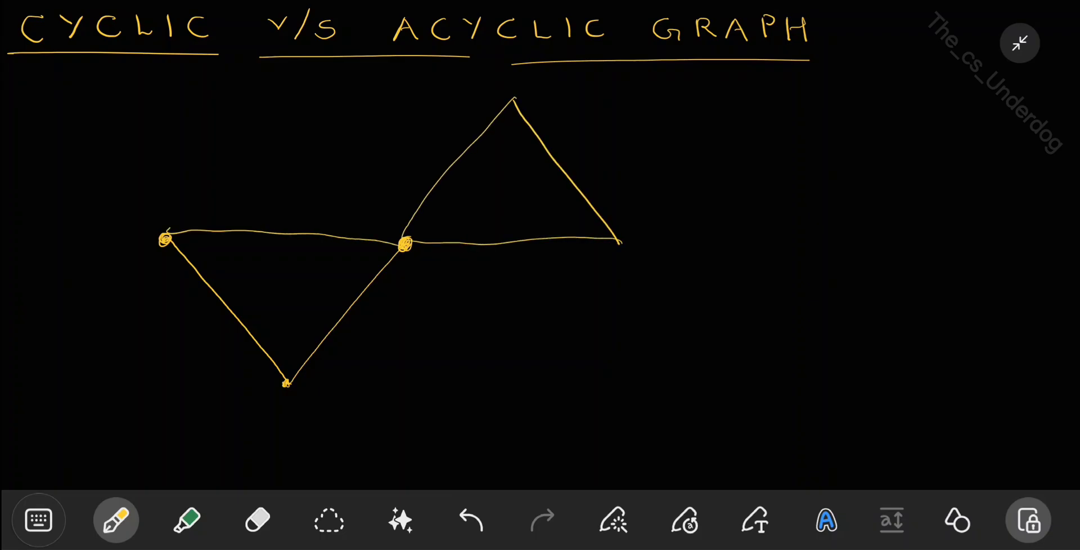
{"action": "left_click_drag", "start_coordinate": [290, 207], "coordinate": [337, 227]}
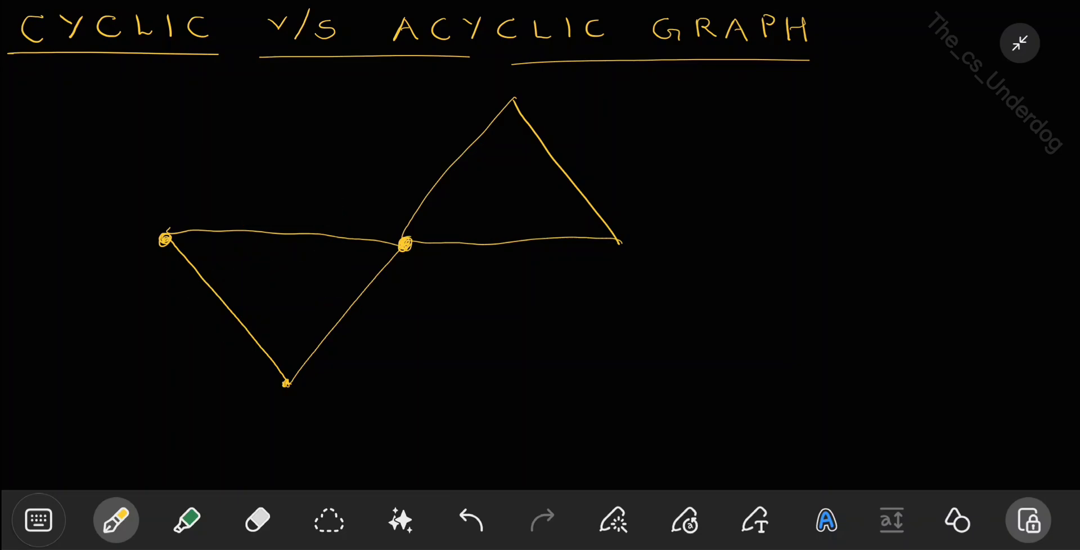
- Emphasise the shared vertex with an underline and ring the right triangle as a cycle
{"action": "left_click", "coordinate": [400, 245]}
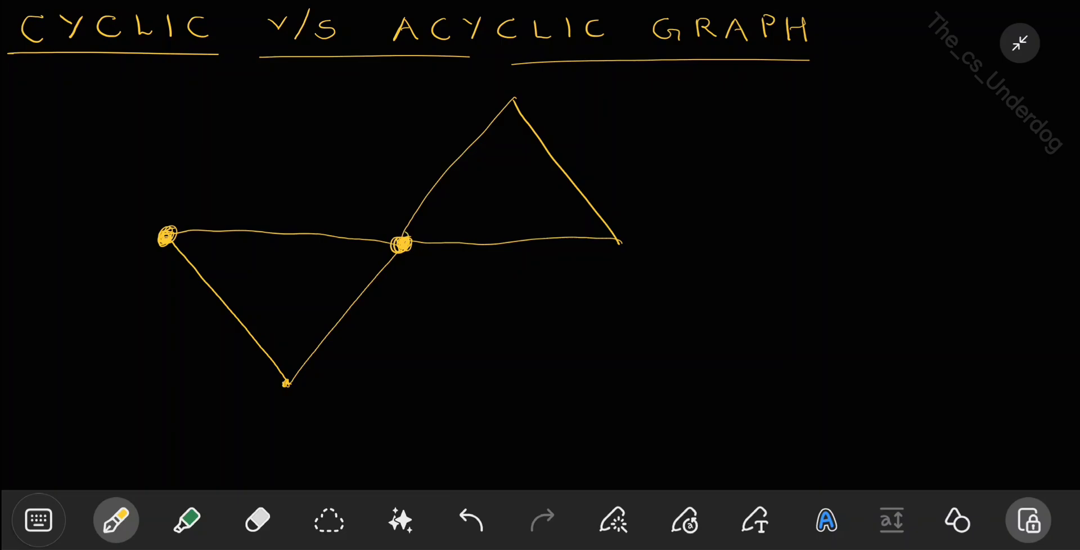
{"action": "left_click_drag", "start_coordinate": [398, 276], "coordinate": [442, 274]}
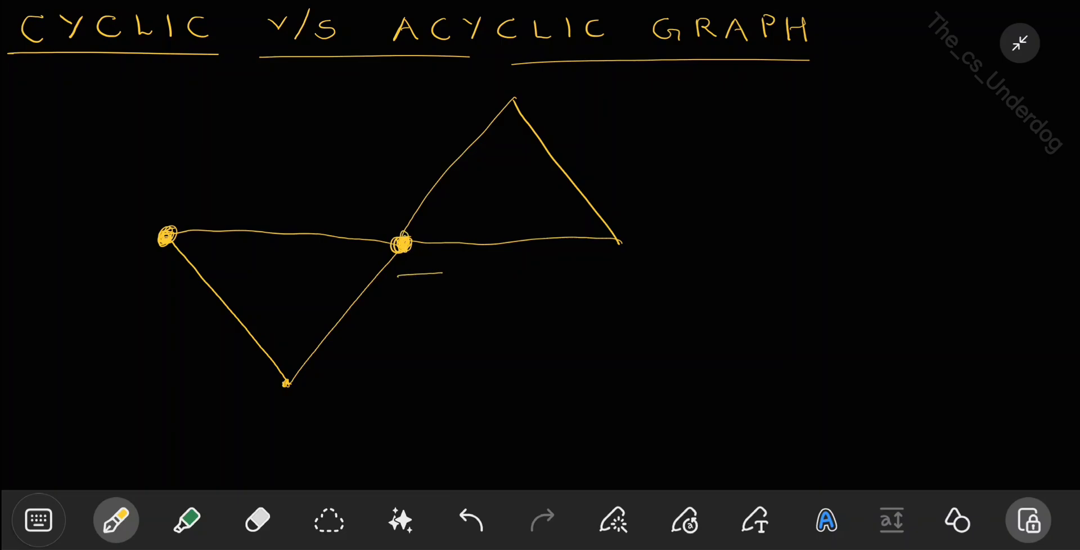
{"action": "left_click_drag", "start_coordinate": [400, 288], "coordinate": [441, 284]}
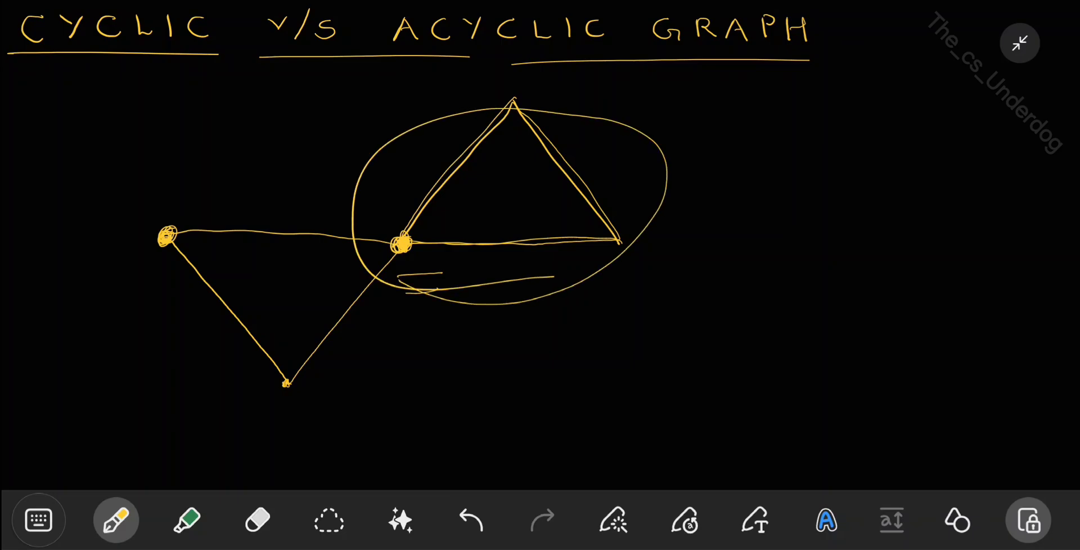
- Erase the oval around the right triangle, retrace its edge and add slanted strokes beneath the graph
{"action": "left_click_drag", "start_coordinate": [111, 282], "coordinate": [178, 289]}
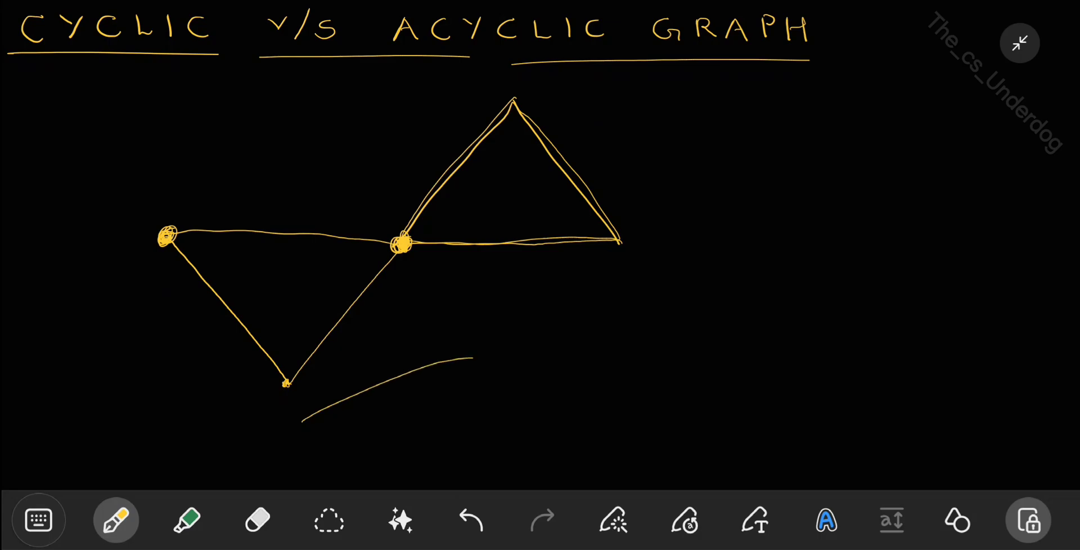
{"action": "left_click_drag", "start_coordinate": [358, 426], "coordinate": [453, 390]}
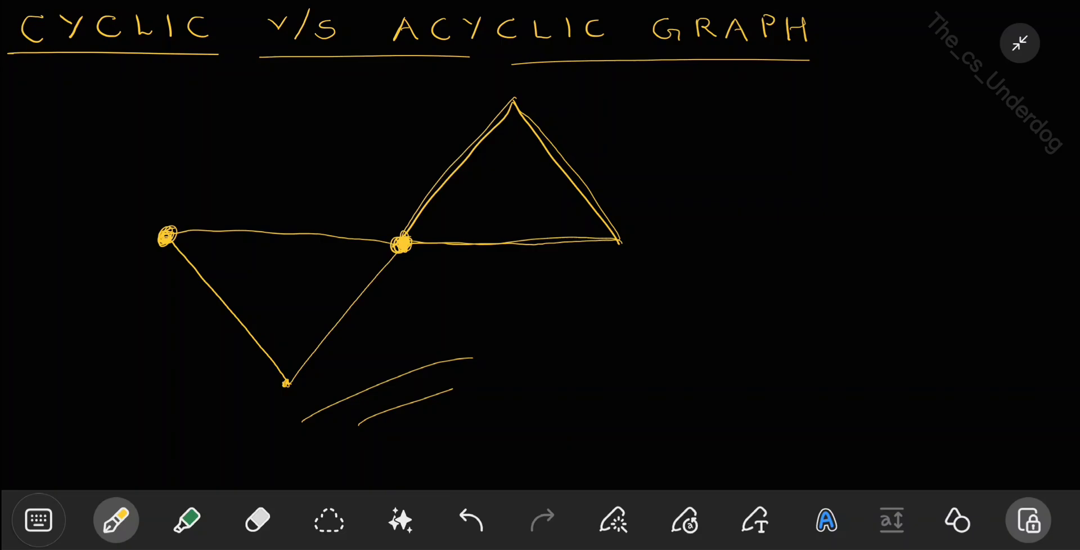
{"action": "left_click_drag", "start_coordinate": [397, 245], "coordinate": [393, 279]}
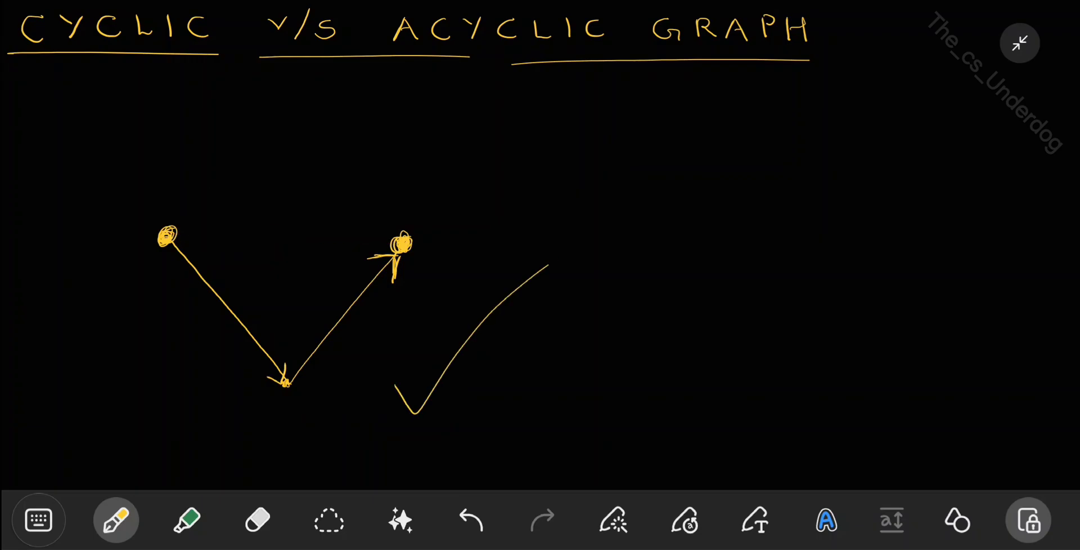
- Redraw the left triangle's edges with arrowheads and sweep a path around it beside a tick mark
{"action": "left_click_drag", "start_coordinate": [175, 236], "coordinate": [390, 249]}
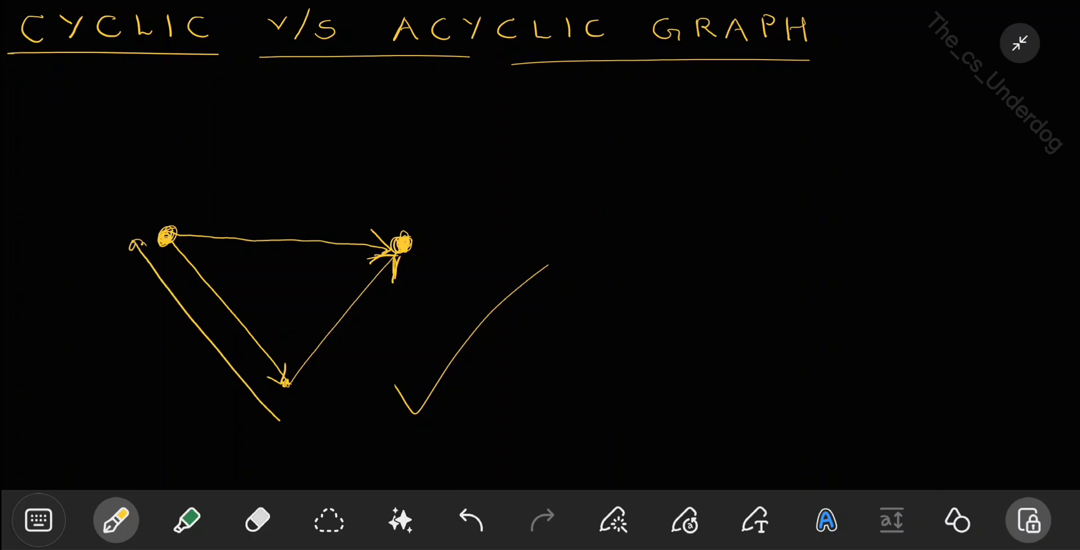
{"action": "left_click_drag", "start_coordinate": [155, 202], "coordinate": [283, 420]}
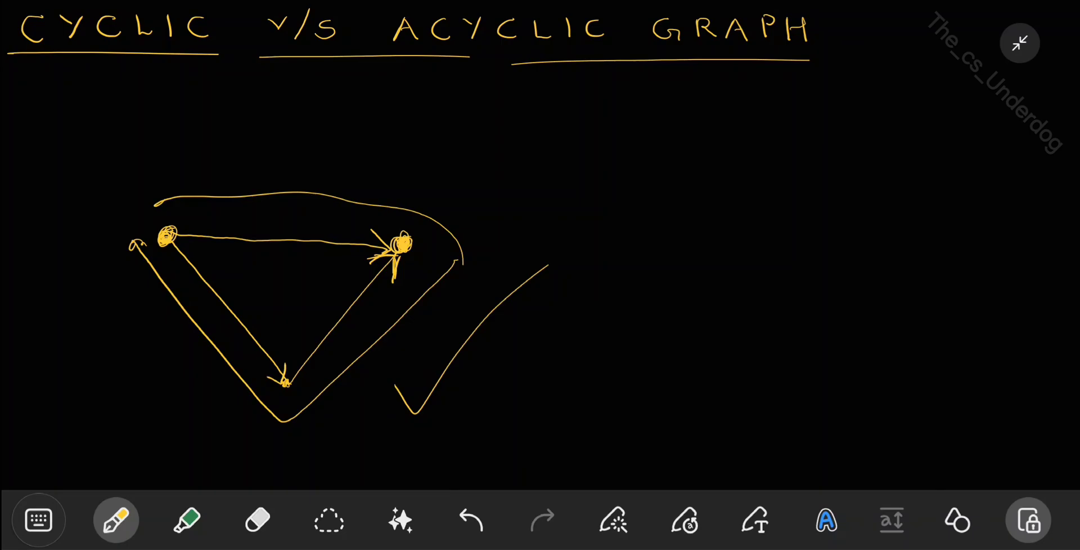
{"action": "left_click_drag", "start_coordinate": [124, 203], "coordinate": [451, 254]}
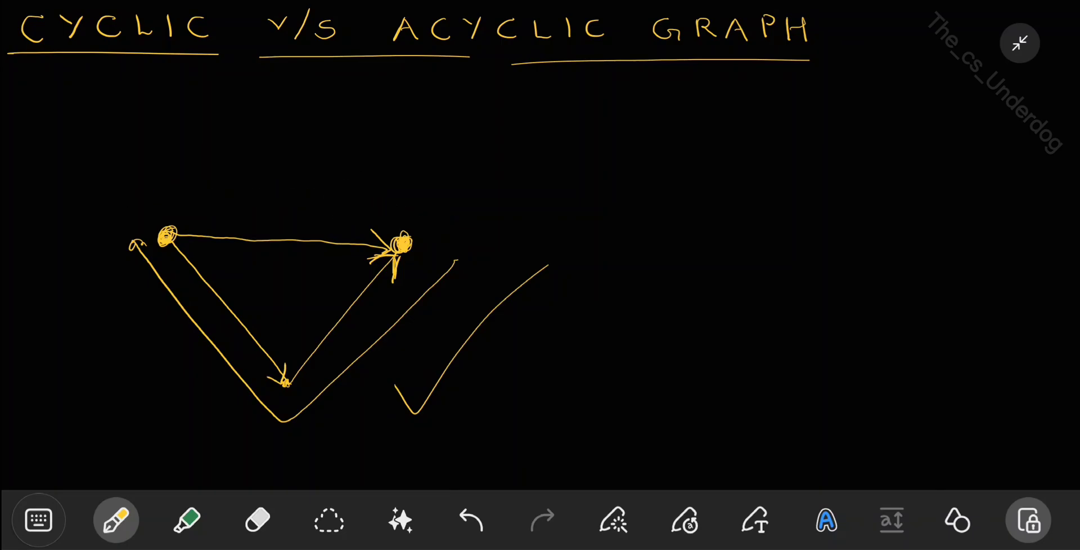
{"action": "left_click_drag", "start_coordinate": [169, 199], "coordinate": [413, 208]}
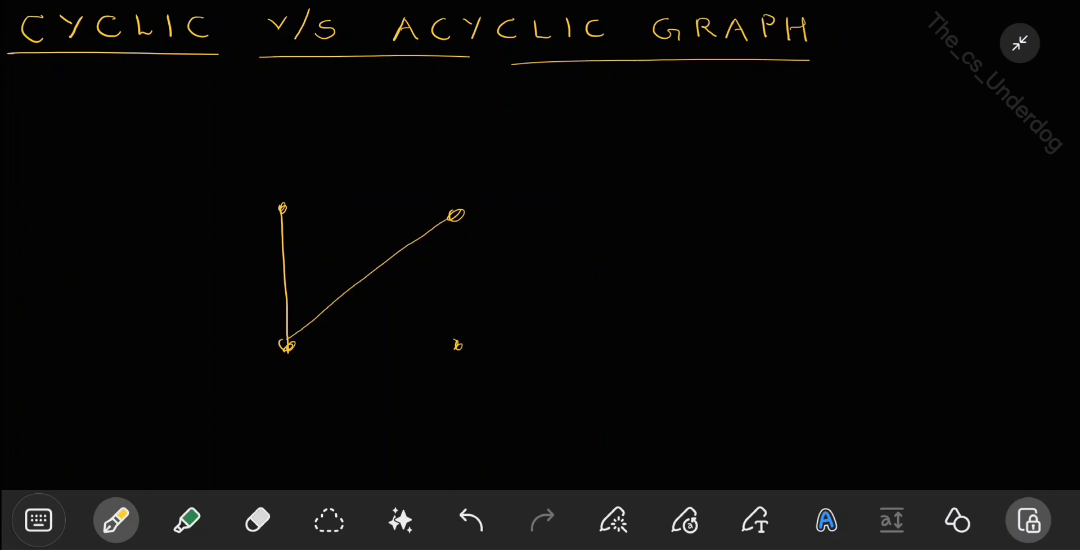
- Draw an edge down from the right vertex, add arrowheads and a self-loop on the upper vertex
{"action": "left_click_drag", "start_coordinate": [456, 217], "coordinate": [458, 351]}
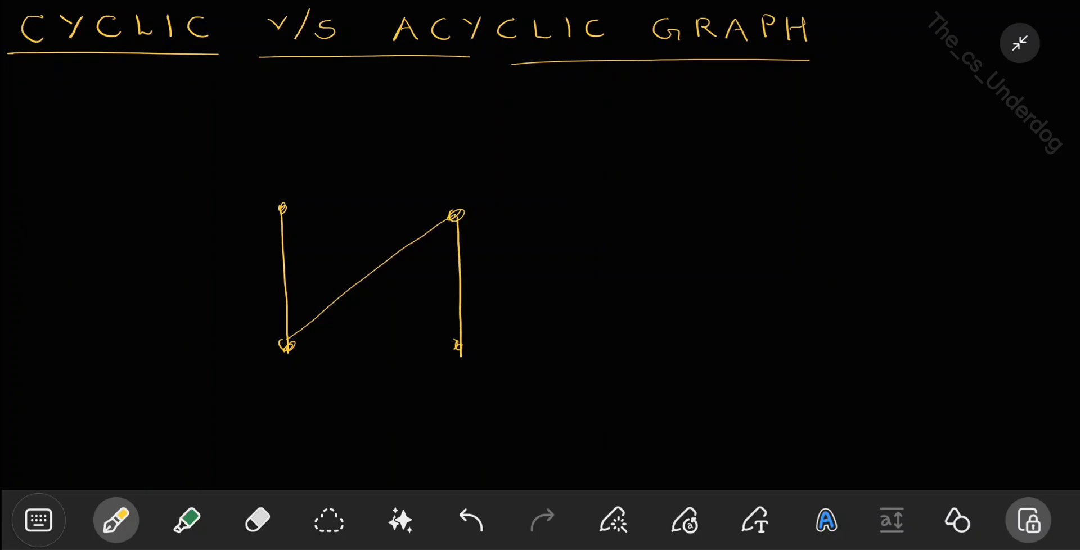
{"action": "left_click_drag", "start_coordinate": [273, 324], "coordinate": [289, 341]}
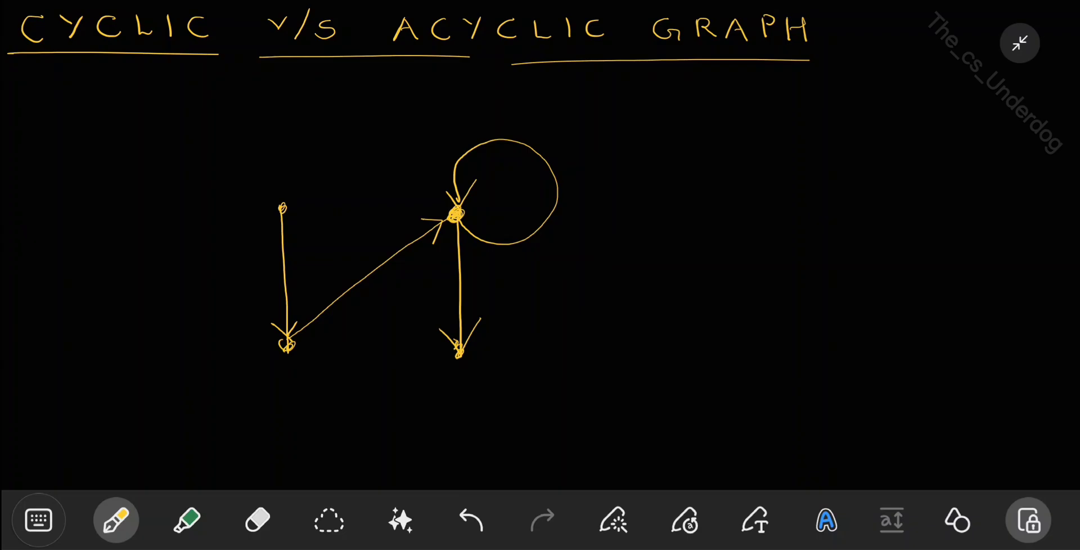
- Draw a tick beside the self-loop and underline it twice
{"action": "left_click_drag", "start_coordinate": [568, 255], "coordinate": [671, 165]}
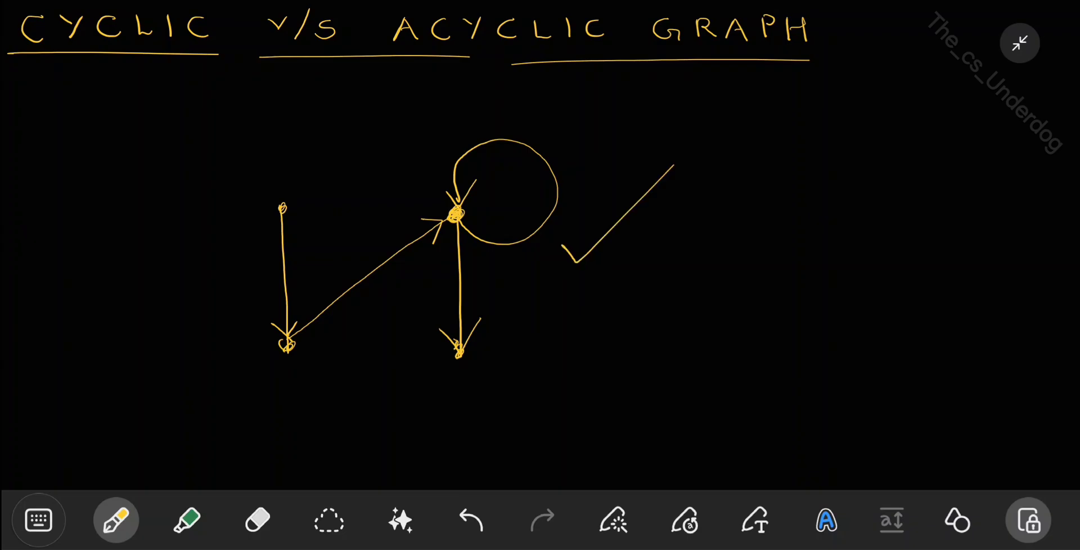
{"action": "left_click_drag", "start_coordinate": [538, 284], "coordinate": [623, 290]}
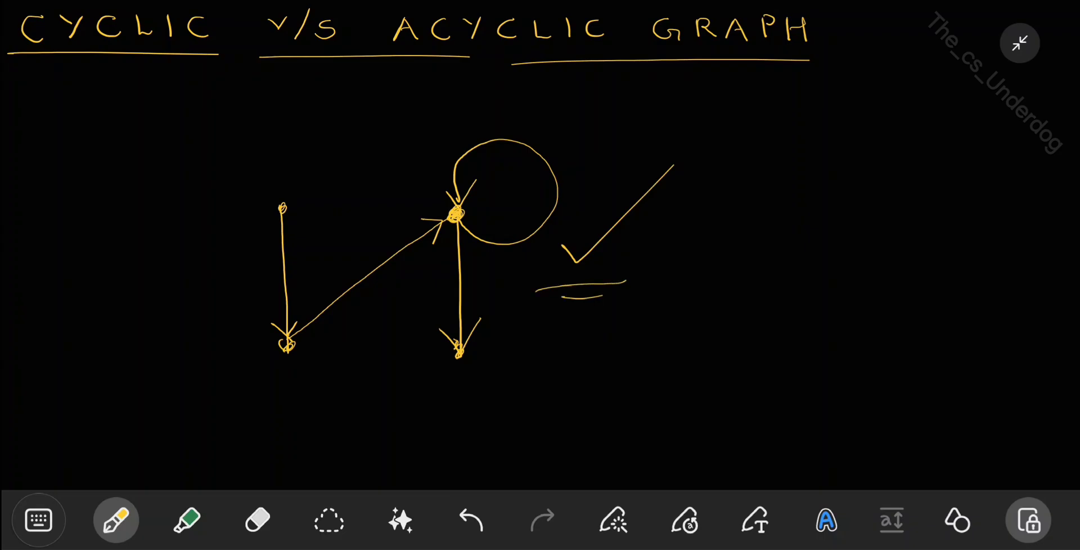